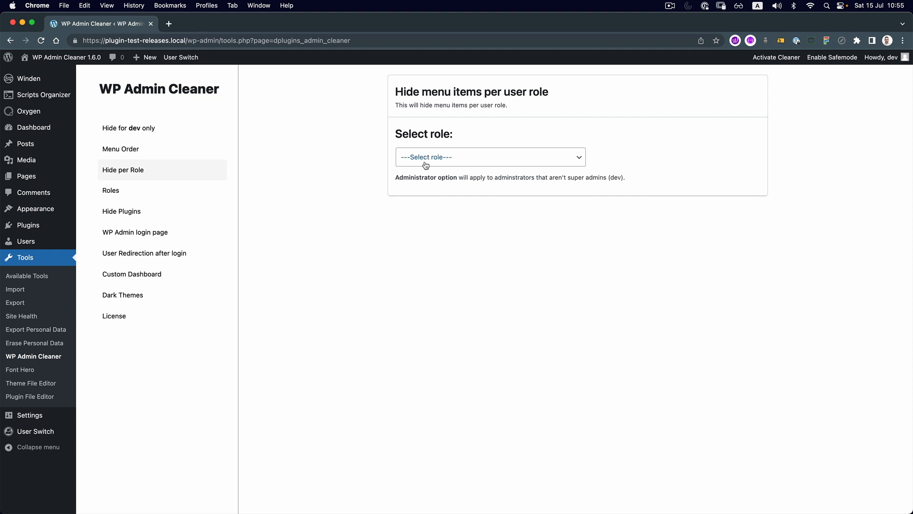
Pick Administrator from the Hide per Role Select role dropdown.
{"action": "left_click", "coordinate": [491, 157]}
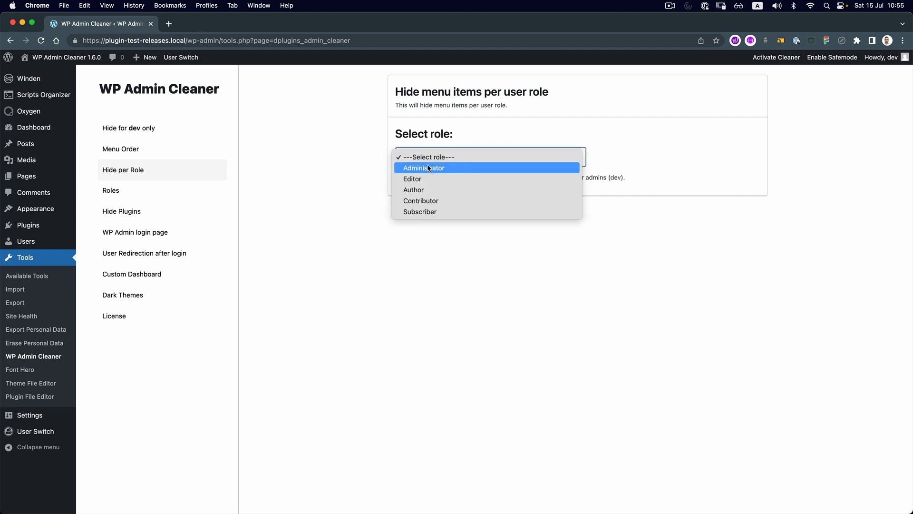
{"action": "mouse_move", "coordinate": [430, 171]}
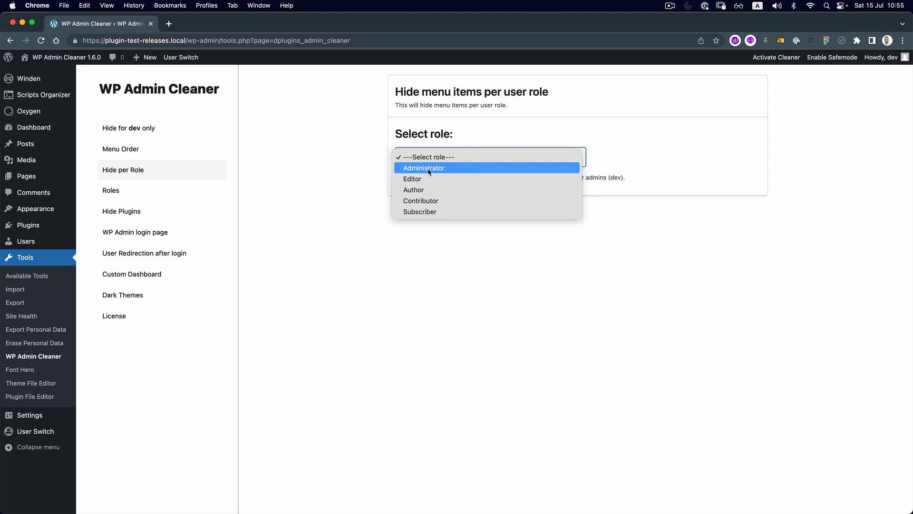
{"action": "left_click", "coordinate": [424, 167]}
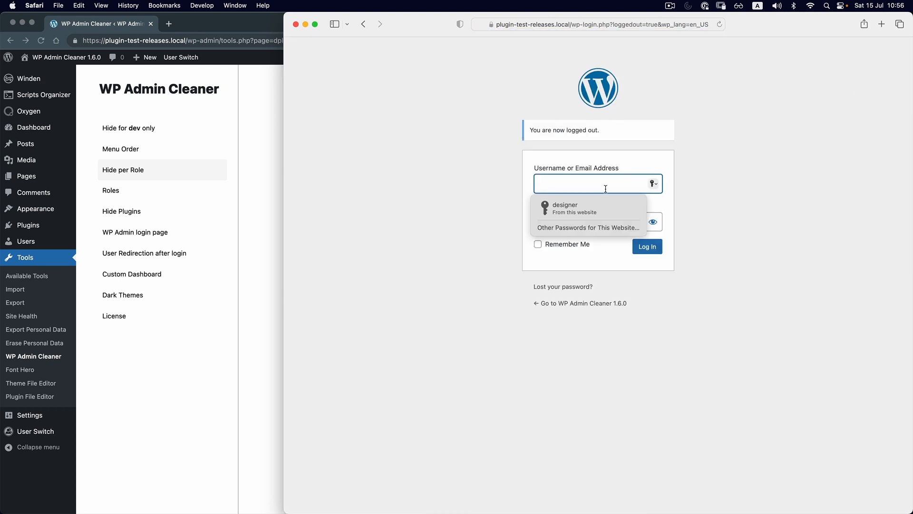
Tick Winden, Scripts Organizer, Oxygen, Dashboard, Posts, Tools, Settings and User Switch, then save.
{"action": "left_click", "coordinate": [647, 246]}
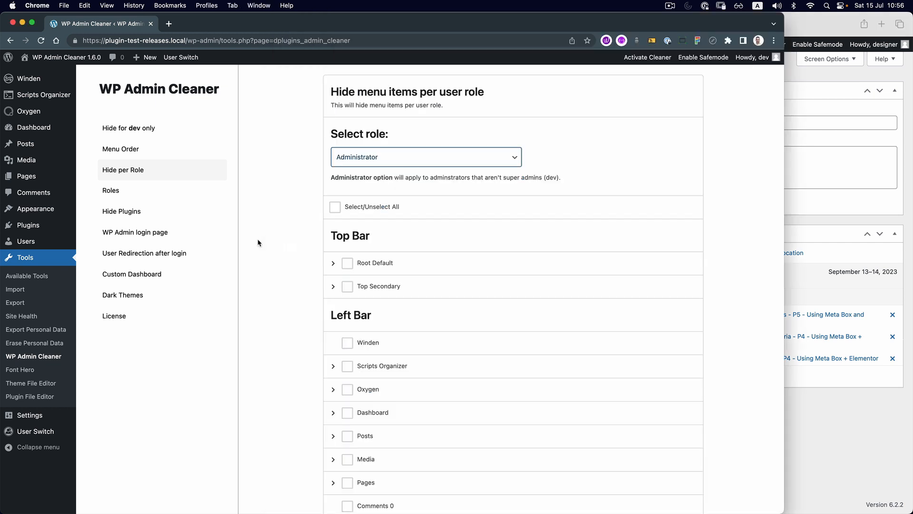
{"action": "mouse_move", "coordinate": [264, 223]}
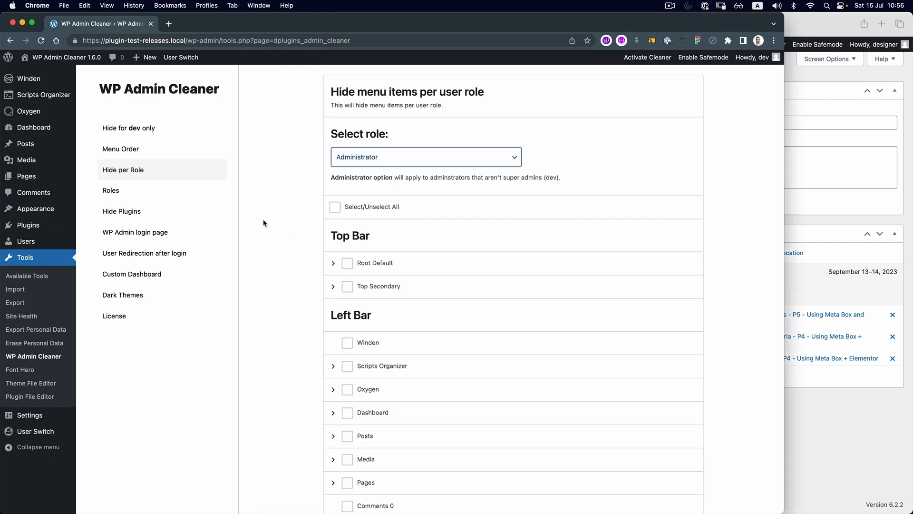
{"action": "mouse_move", "coordinate": [382, 163]}
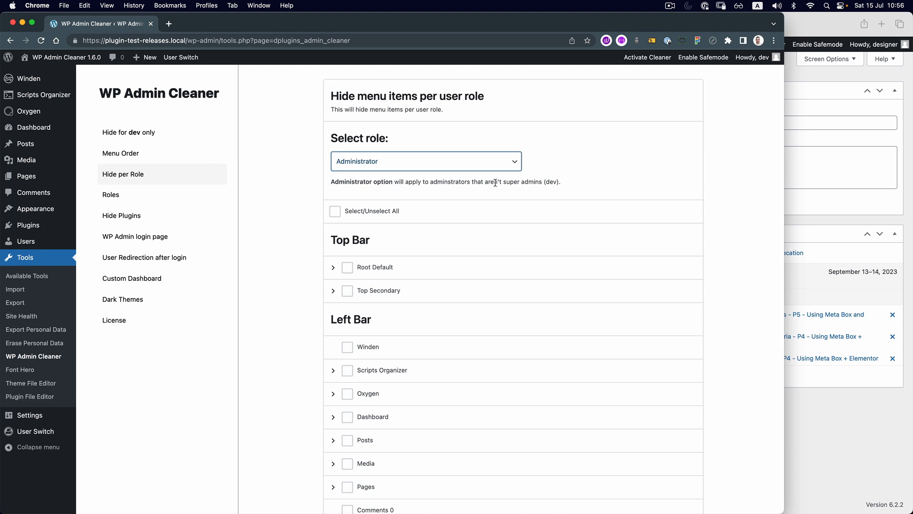
{"action": "scroll", "scroll_direction": "down", "scroll_amount": 3}
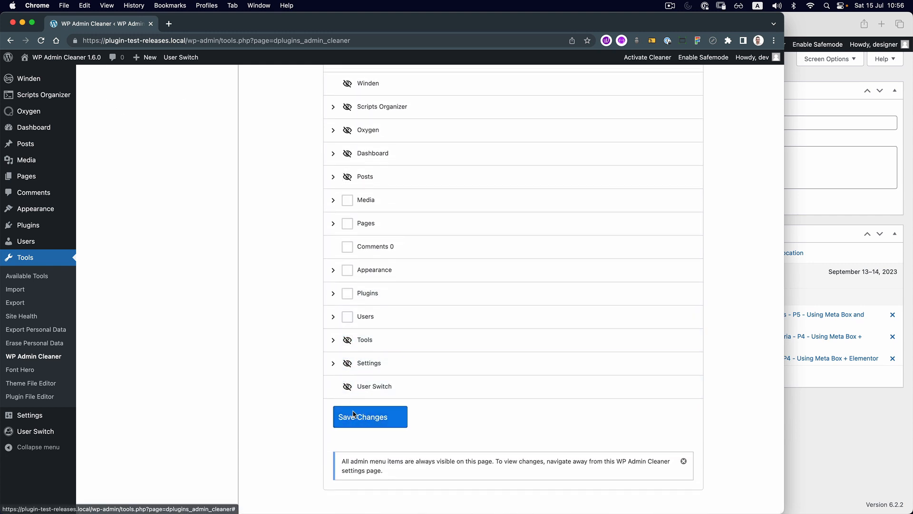
{"action": "left_click", "coordinate": [370, 417]}
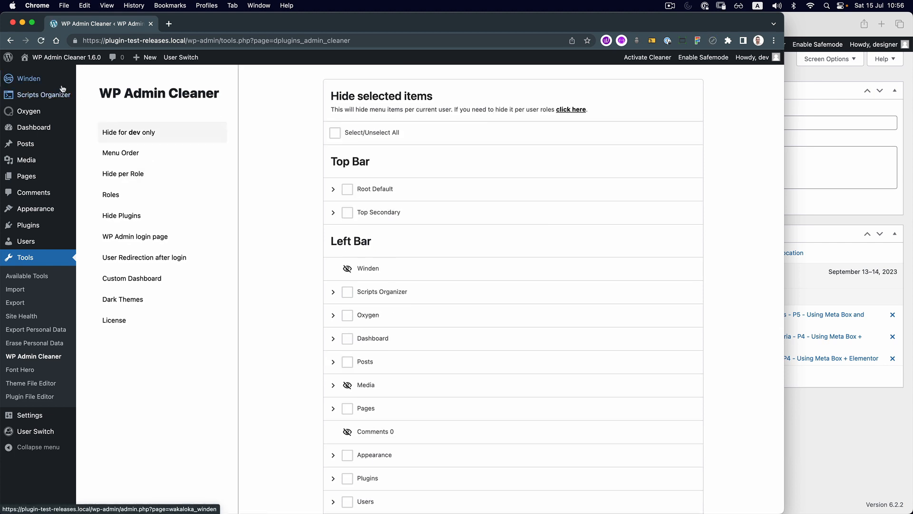
Reload the administrator's Safari dashboard to check the trimmed admin menu.
{"action": "left_click", "coordinate": [34, 127]}
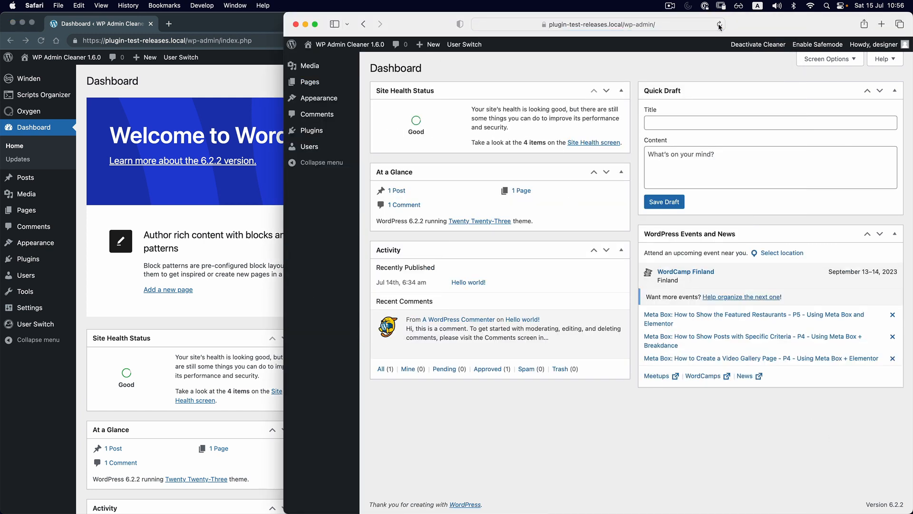
{"action": "left_click", "coordinate": [874, 45]}
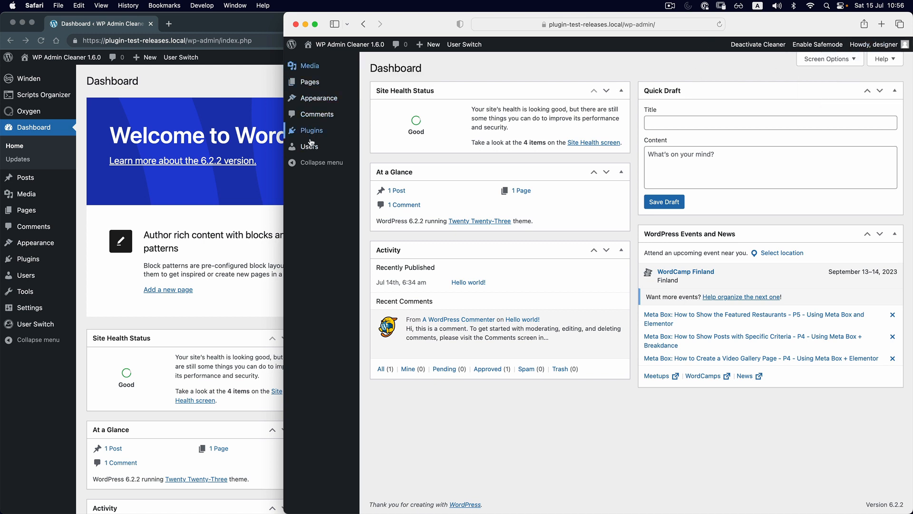
{"action": "mouse_move", "coordinate": [309, 146]}
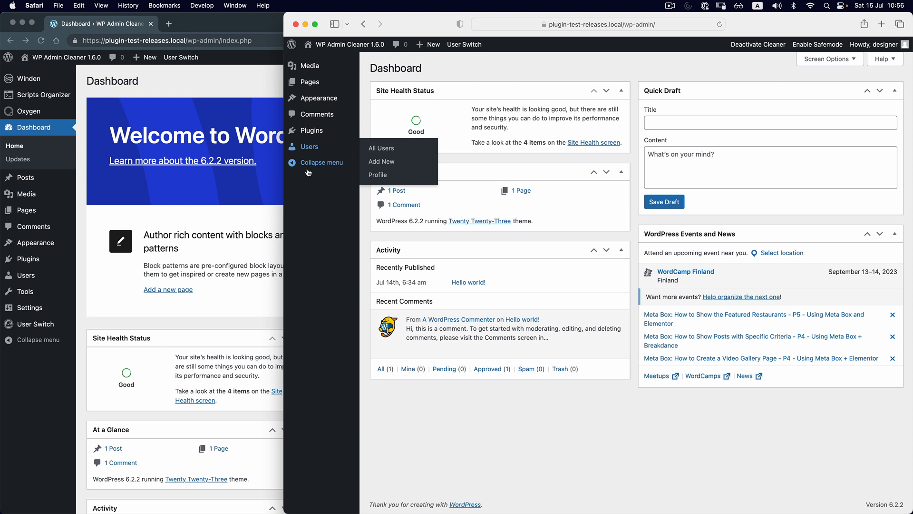
{"action": "mouse_move", "coordinate": [320, 183]}
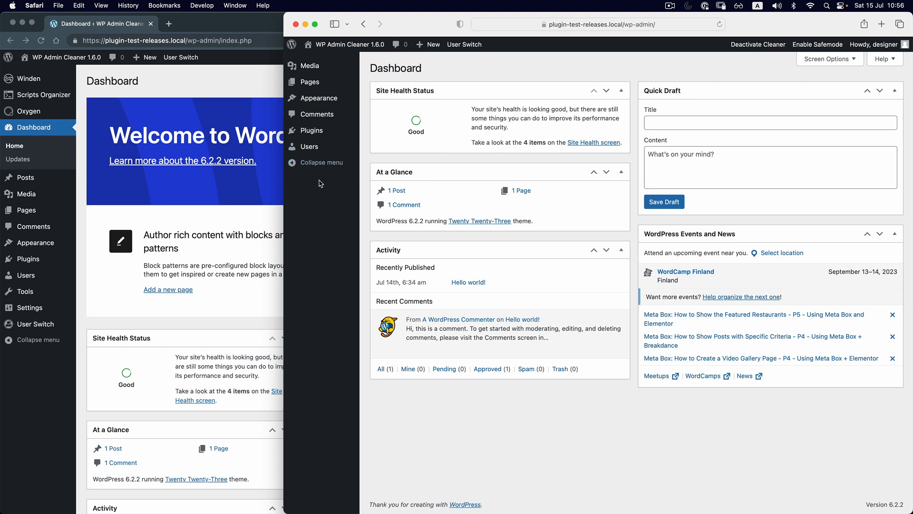
{"action": "mouse_move", "coordinate": [77, 375]}
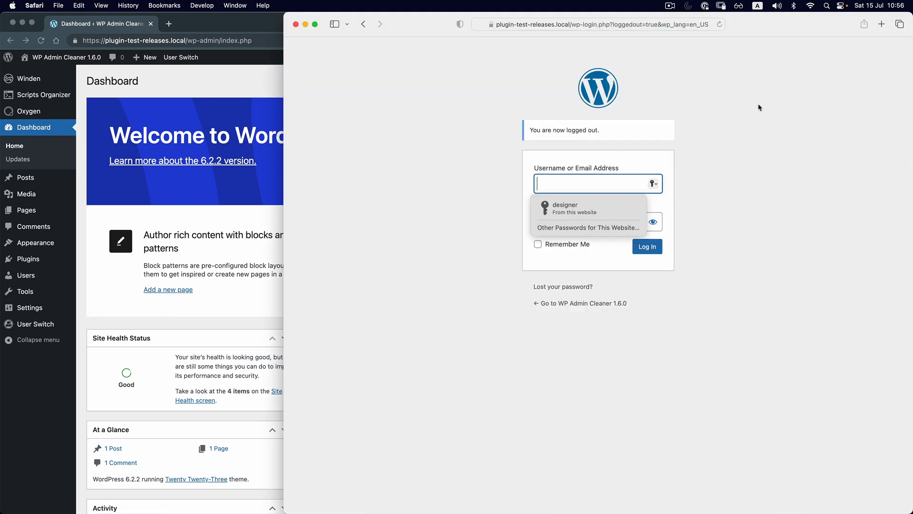
Log in as editor and dismiss Safari's save-password prompt with Not Now.
{"action": "type", "text": "edi"}
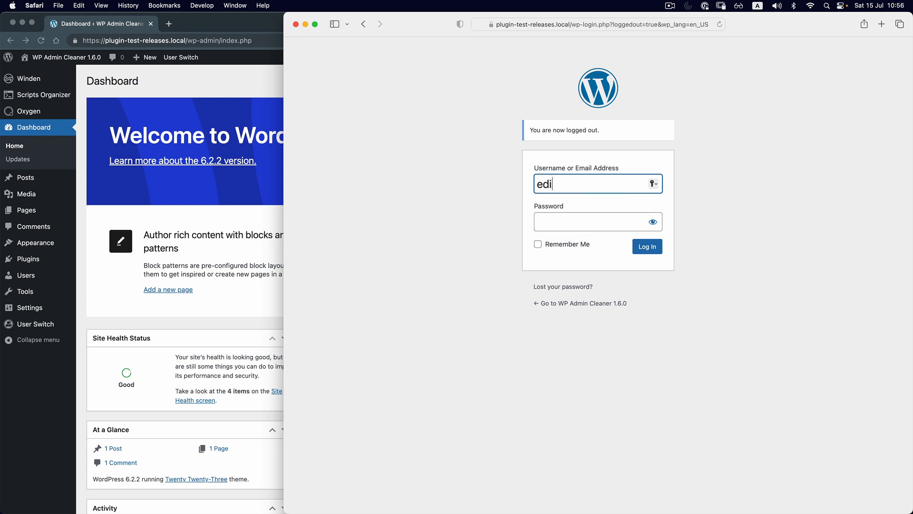
{"action": "left_click", "coordinate": [588, 222]}
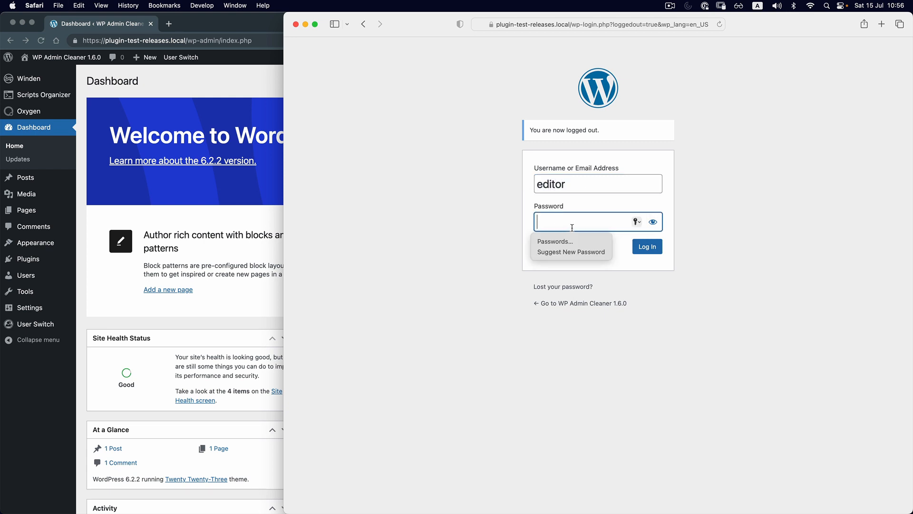
{"action": "left_click", "coordinate": [646, 246]}
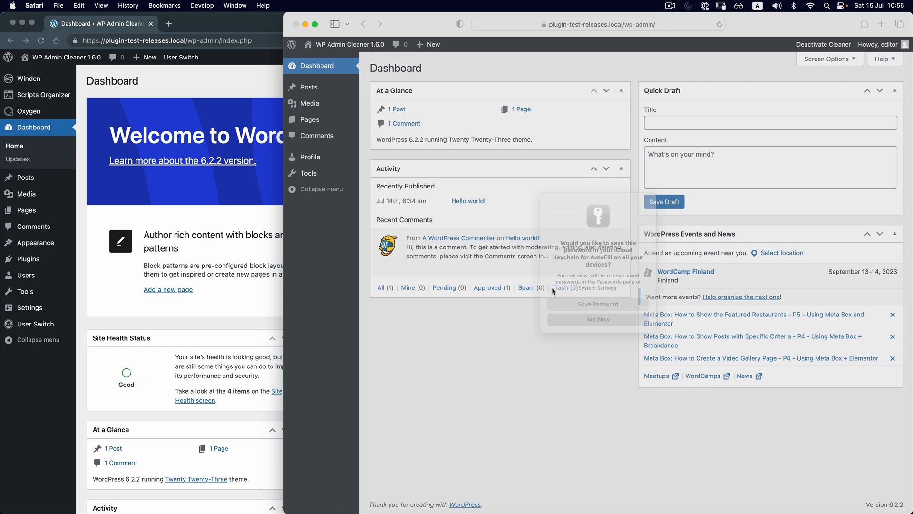
{"action": "left_click", "coordinate": [597, 319]}
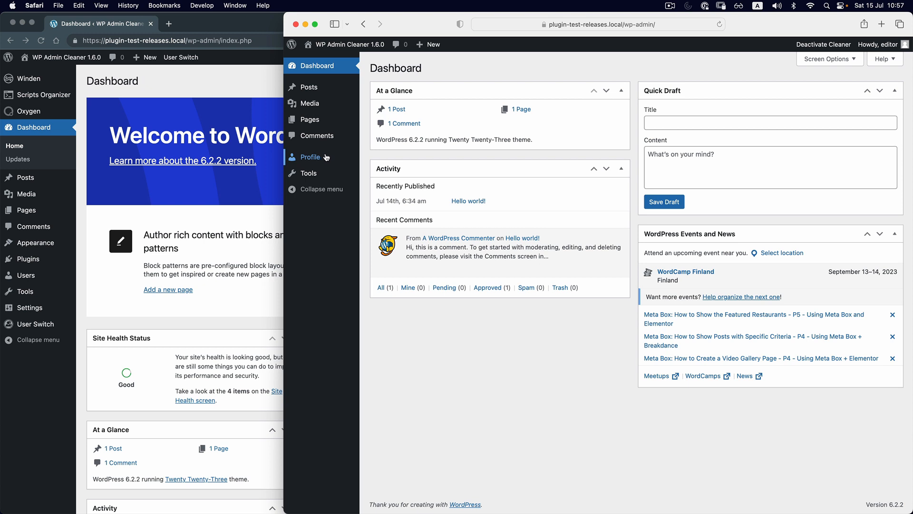
{"action": "mouse_move", "coordinate": [310, 120]}
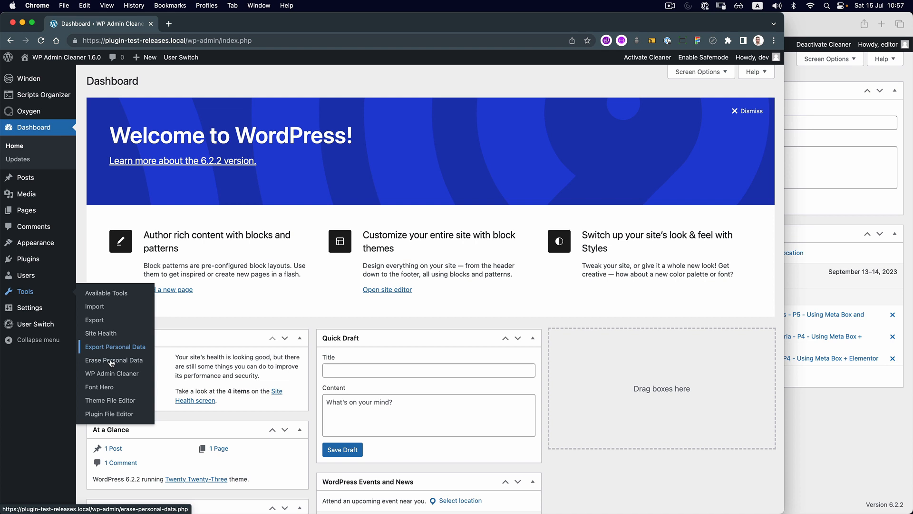
Select Editor in the Hide per Role dropdown and scroll to its menu items.
{"action": "left_click", "coordinate": [111, 373]}
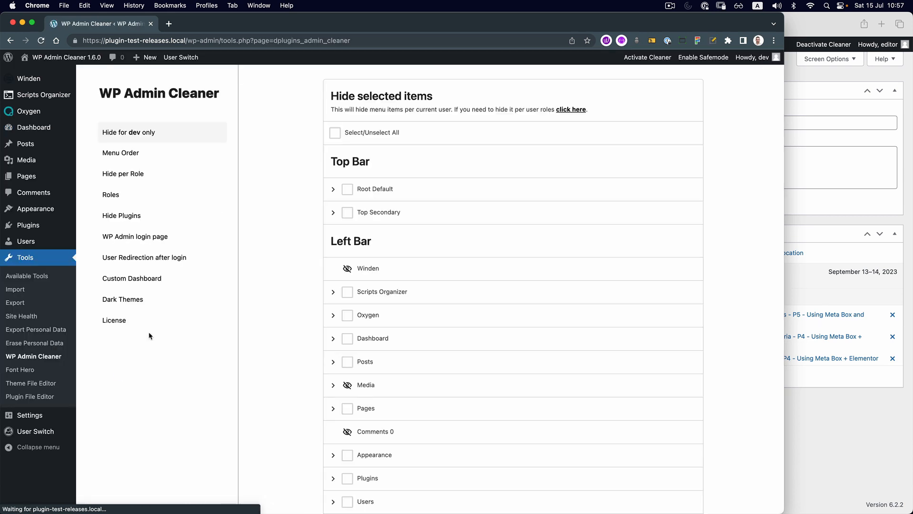
{"action": "left_click", "coordinate": [123, 174]}
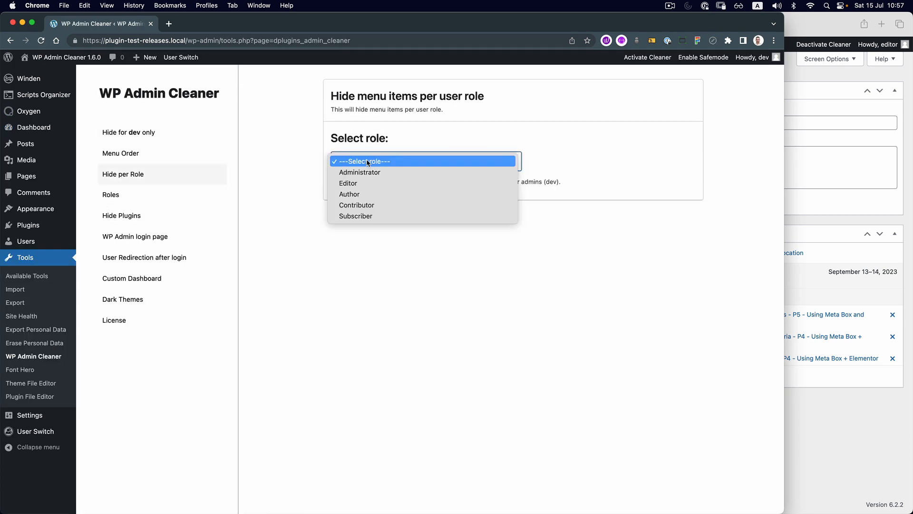
{"action": "left_click", "coordinate": [348, 183]}
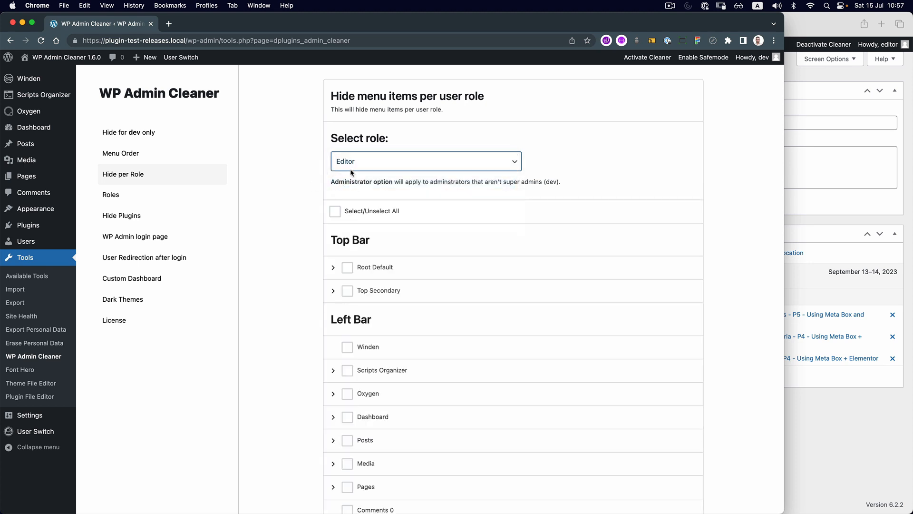
{"action": "left_click", "coordinate": [426, 161]}
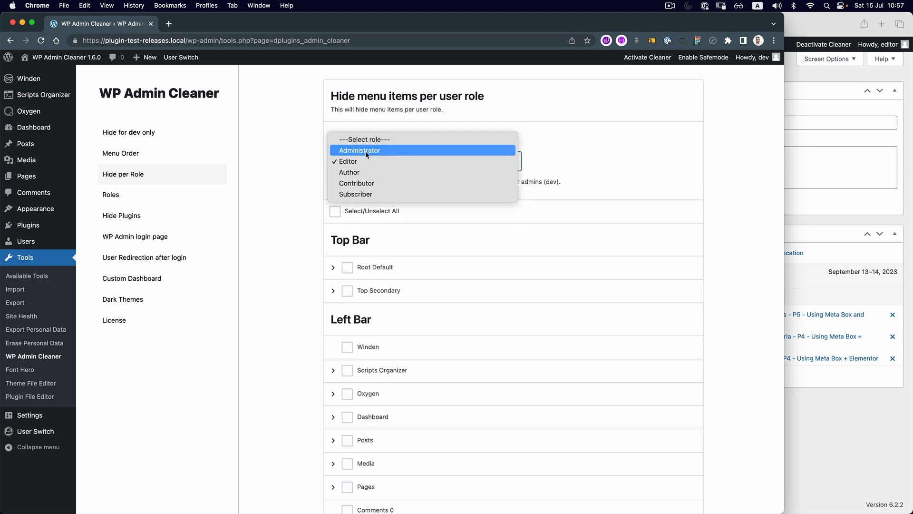
{"action": "mouse_move", "coordinate": [336, 194]}
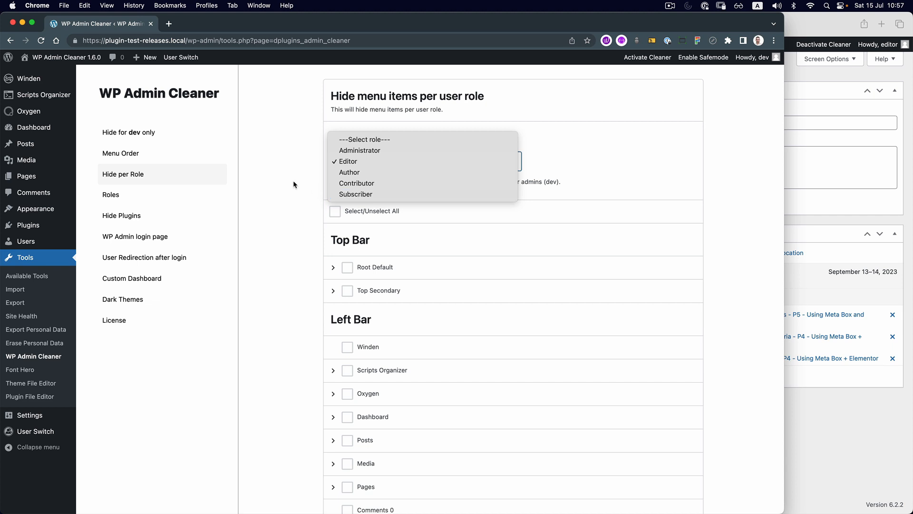
{"action": "mouse_move", "coordinate": [331, 184]}
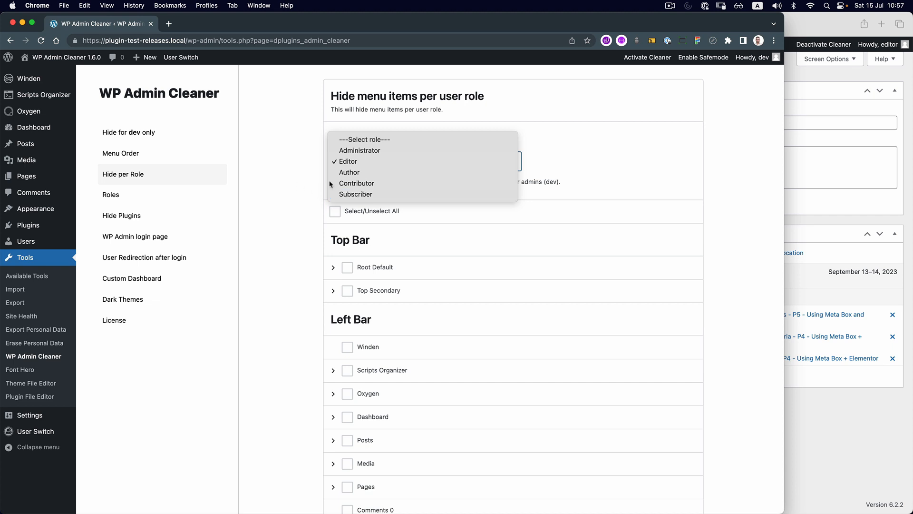
{"action": "left_click", "coordinate": [346, 161]}
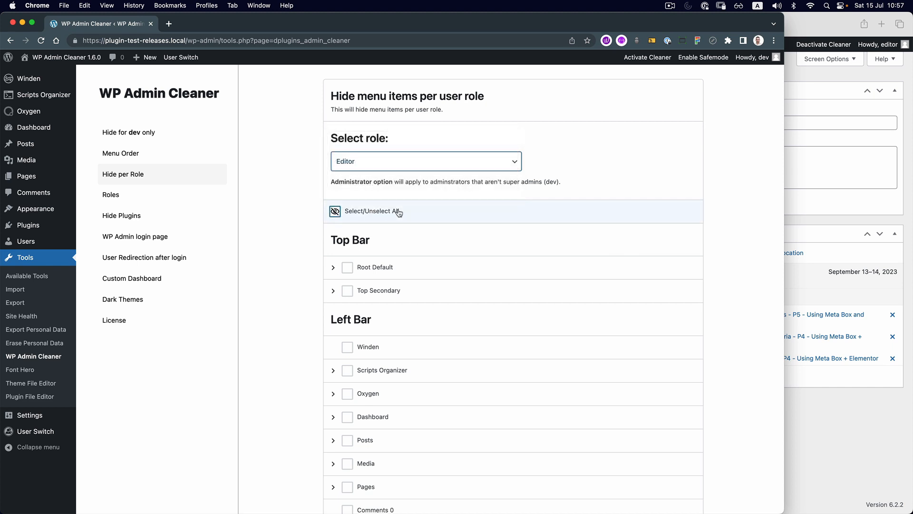
{"action": "scroll", "scroll_direction": "down", "scroll_amount": 3}
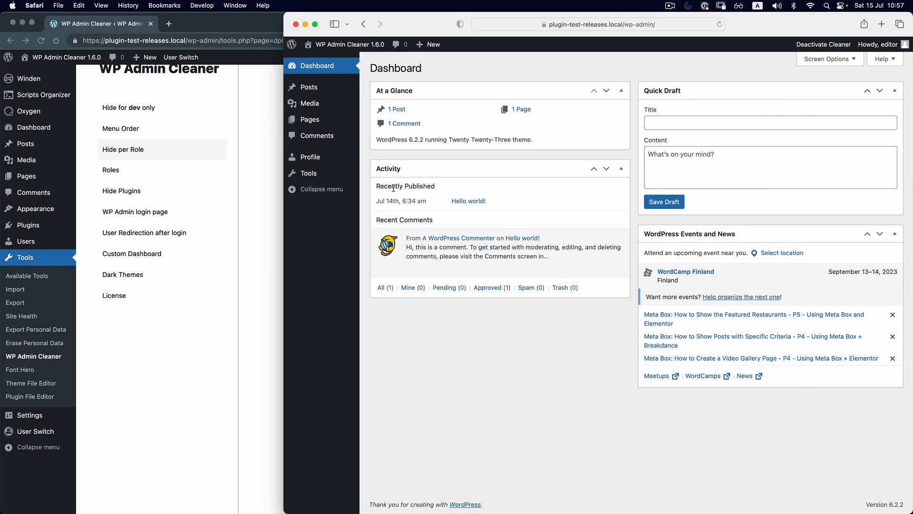
{"action": "mouse_move", "coordinate": [312, 139]}
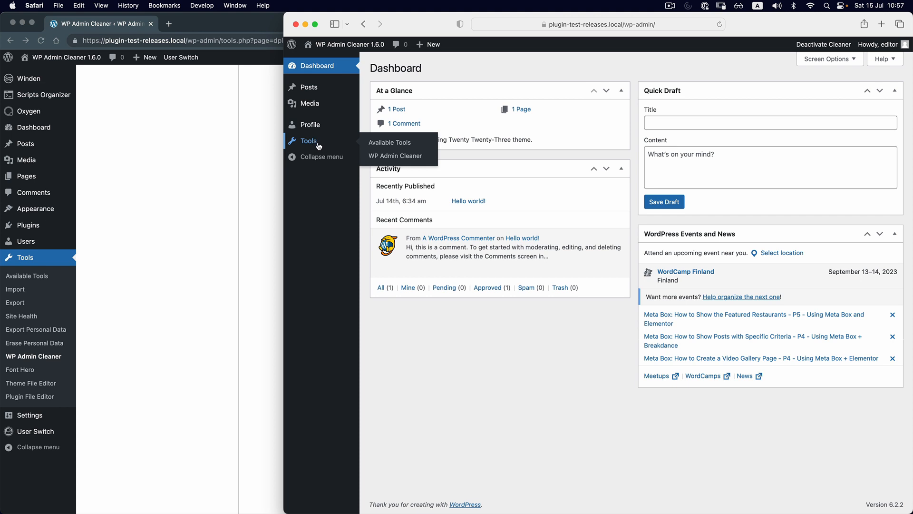
{"action": "mouse_move", "coordinate": [322, 193]}
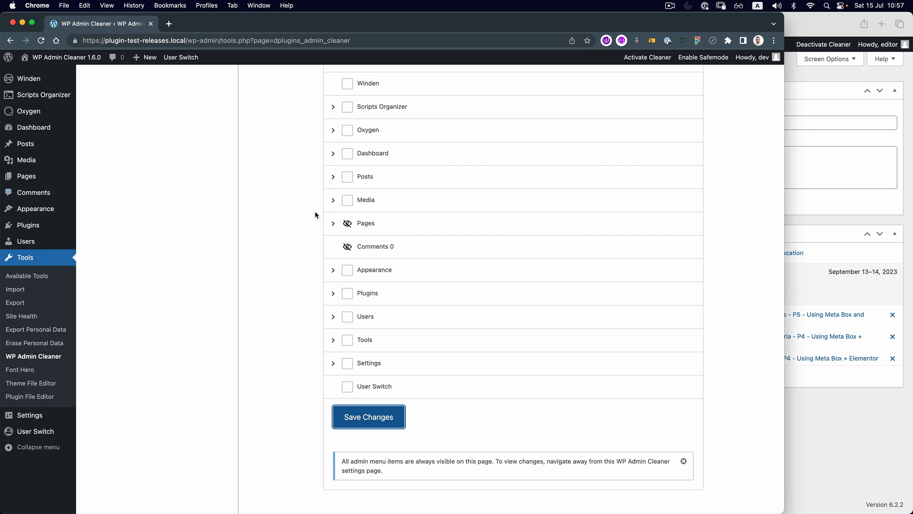
Save the Editor's hidden Pages and Comments, and open Add Plugins in a new tab.
{"action": "left_click", "coordinate": [369, 417]}
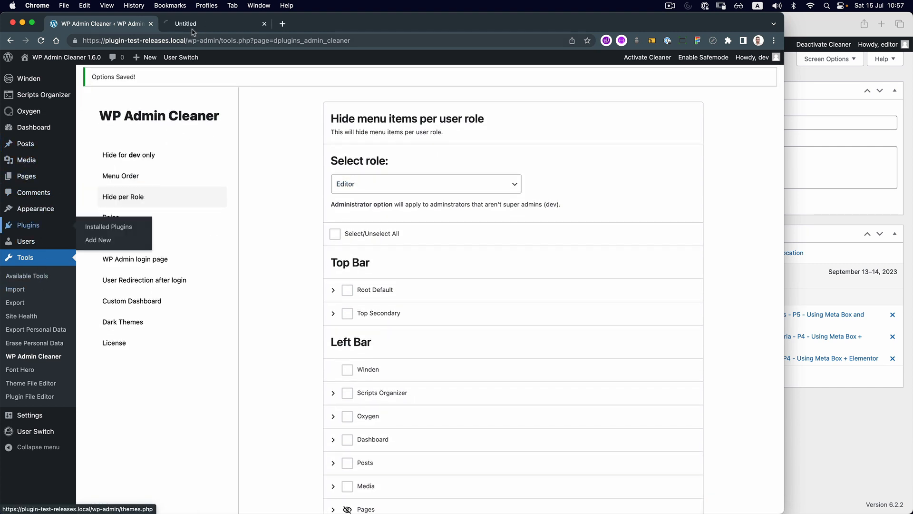
{"action": "left_click", "coordinate": [97, 240]}
{"action": "type", "text": "easy"}
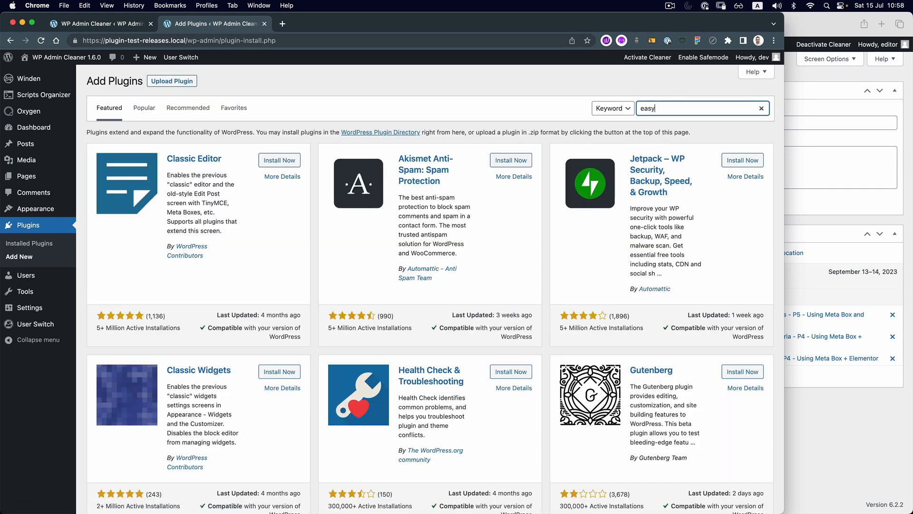
Search 'digital downlo', install and activate Easy Digital Downloads, then reopen WP Admin Cleaner.
{"action": "type", "text": "digital download"}
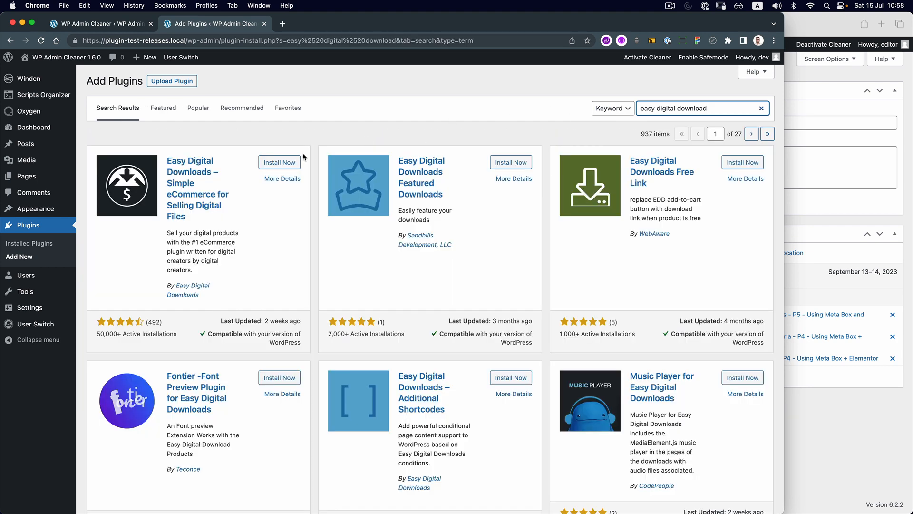
{"action": "left_click", "coordinate": [279, 162]}
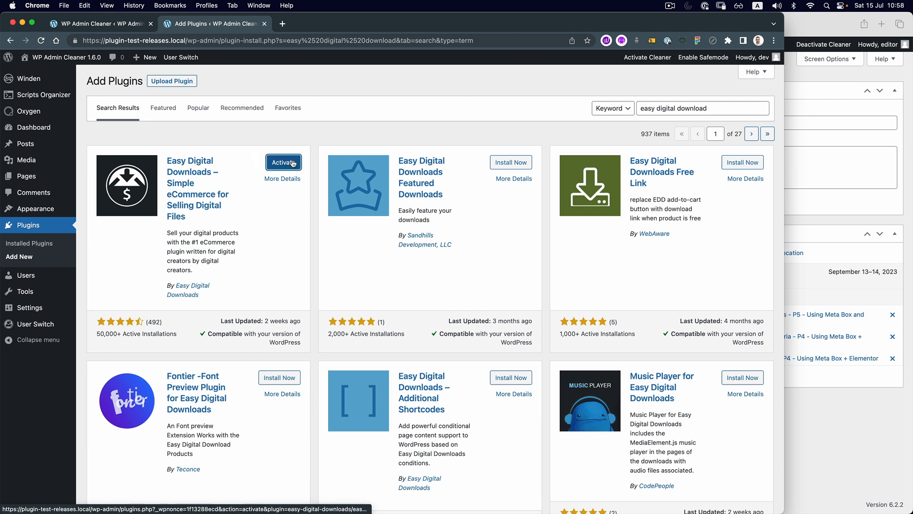
{"action": "left_click", "coordinate": [283, 162]}
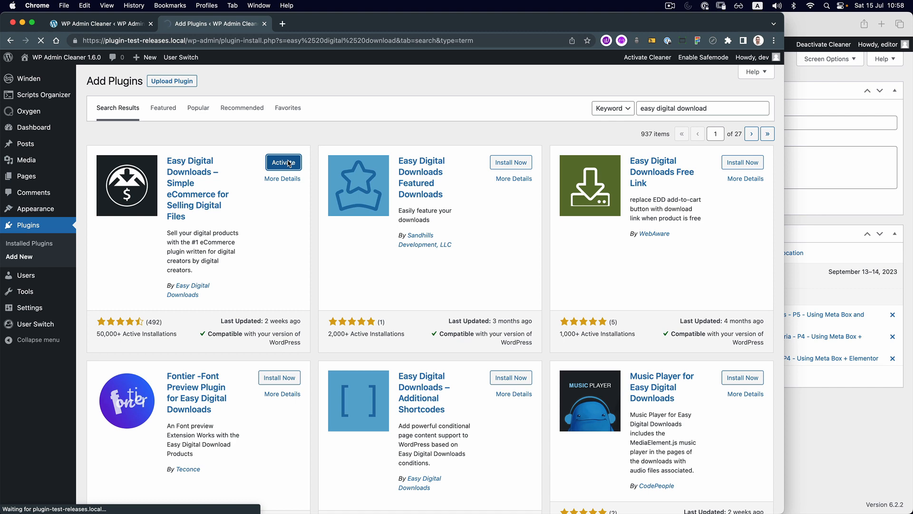
{"action": "left_click", "coordinate": [283, 162]}
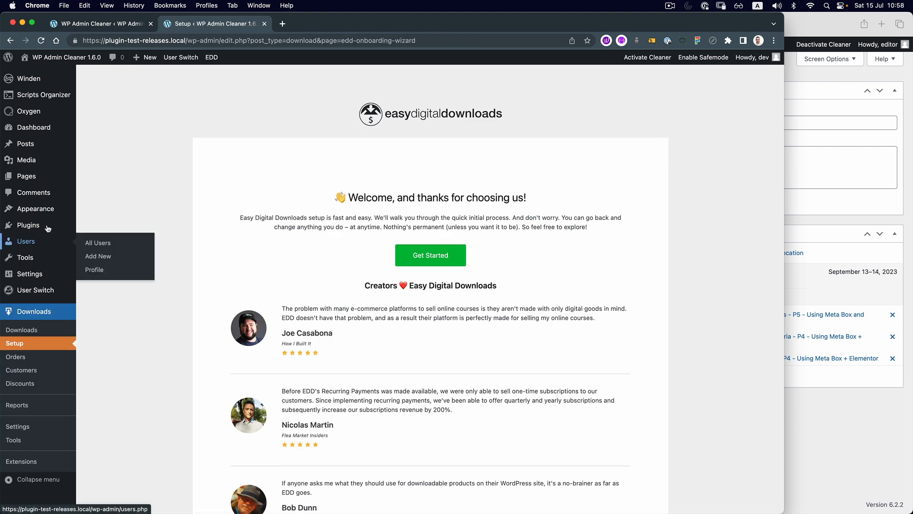
{"action": "mouse_move", "coordinate": [25, 257]}
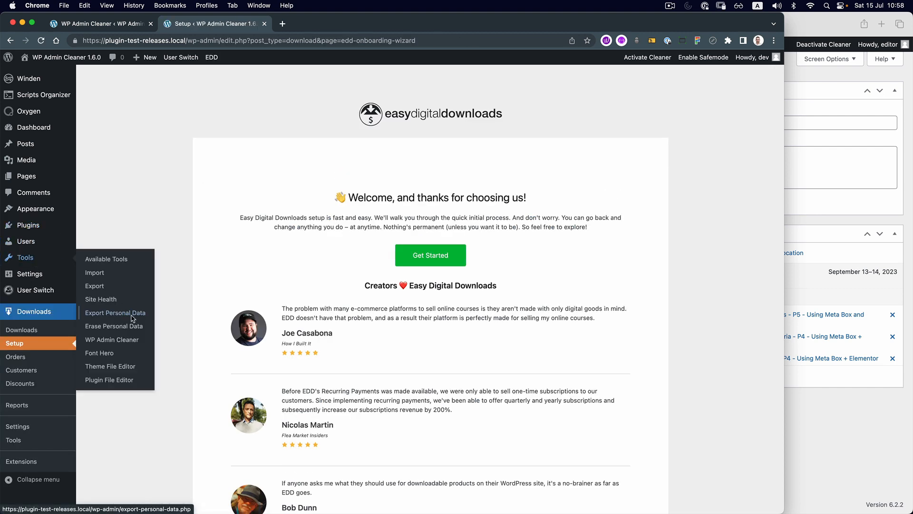
{"action": "left_click", "coordinate": [112, 339]}
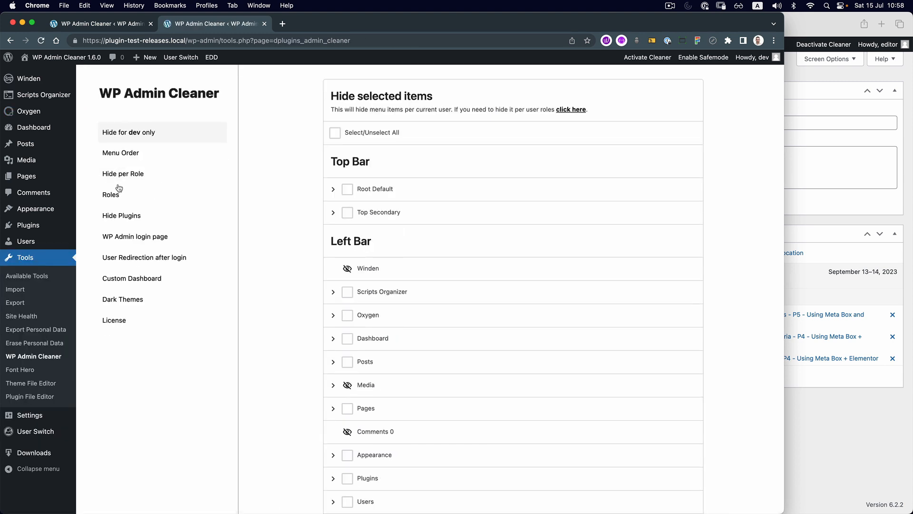
Open Hide per Role to see the new Shop Manager, Accountant, Worker and Vendor roles.
{"action": "left_click", "coordinate": [123, 174]}
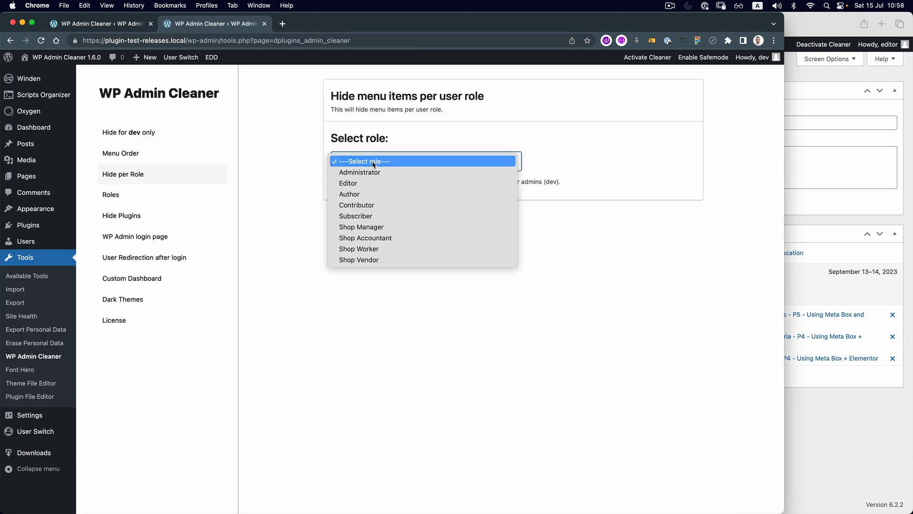
{"action": "mouse_move", "coordinate": [392, 249]}
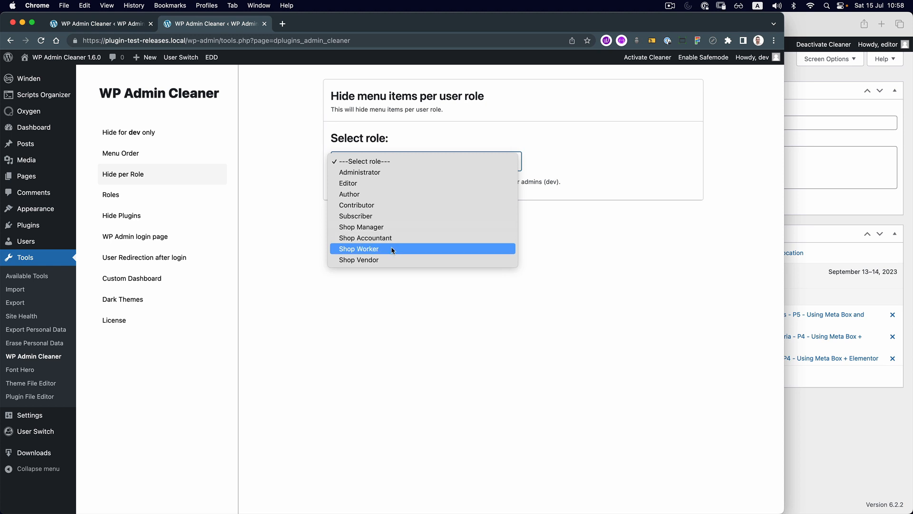
{"action": "mouse_move", "coordinate": [410, 323]}
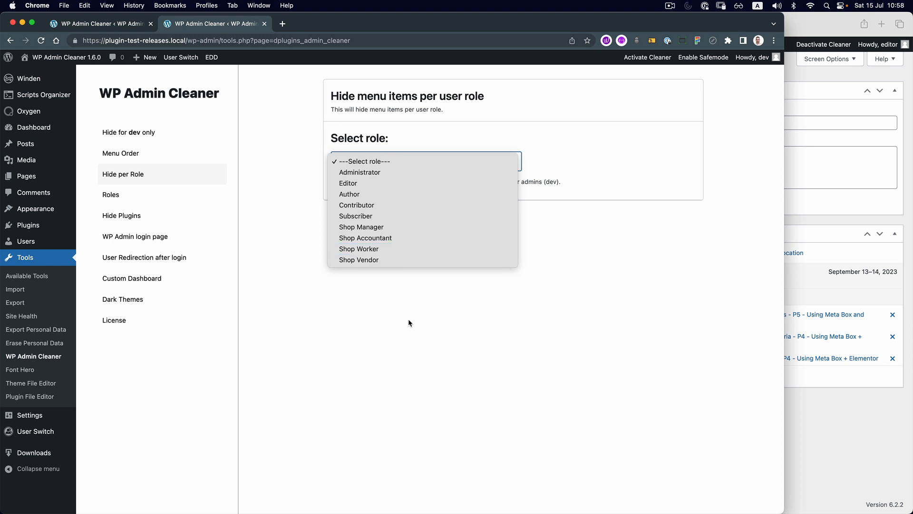